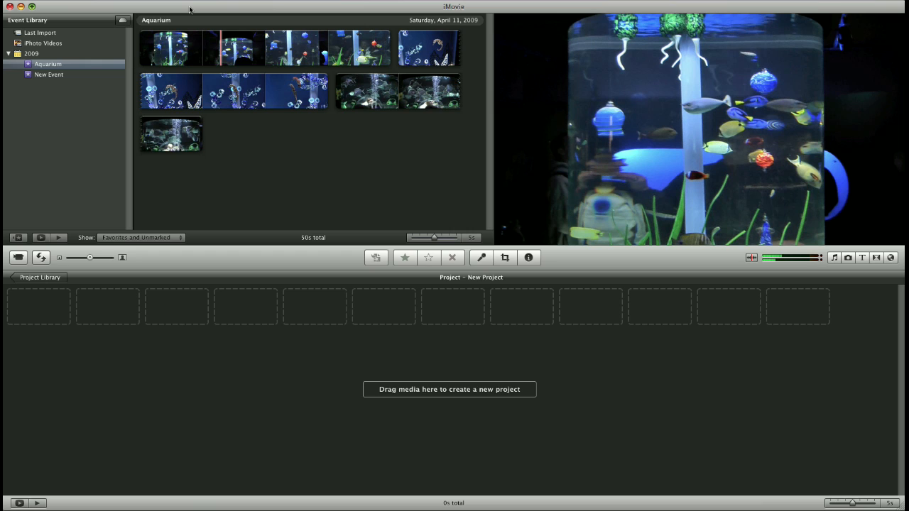
{"action": "mouse_move", "coordinate": [183, 11]}
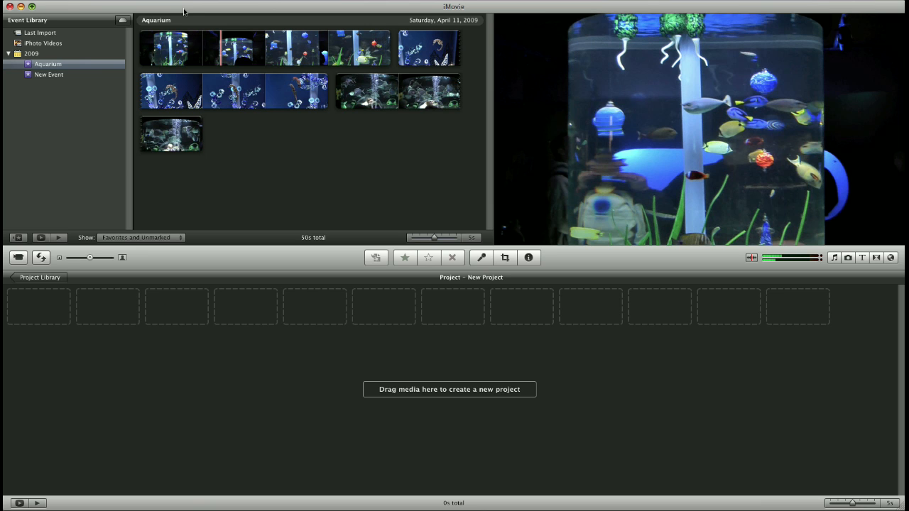
{"action": "mouse_move", "coordinate": [438, 11]}
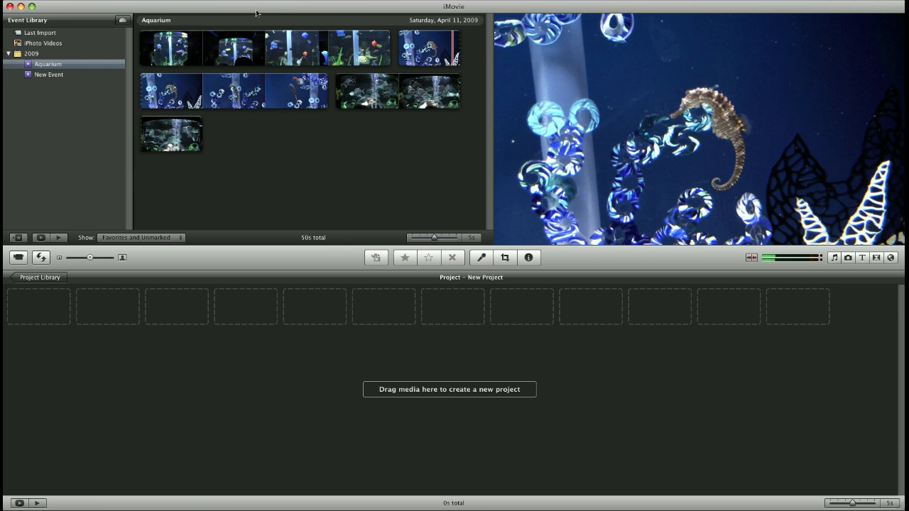
Add the opening aquarium and seahorse footage selections to the project in sequence
{"action": "left_click", "coordinate": [281, 49]}
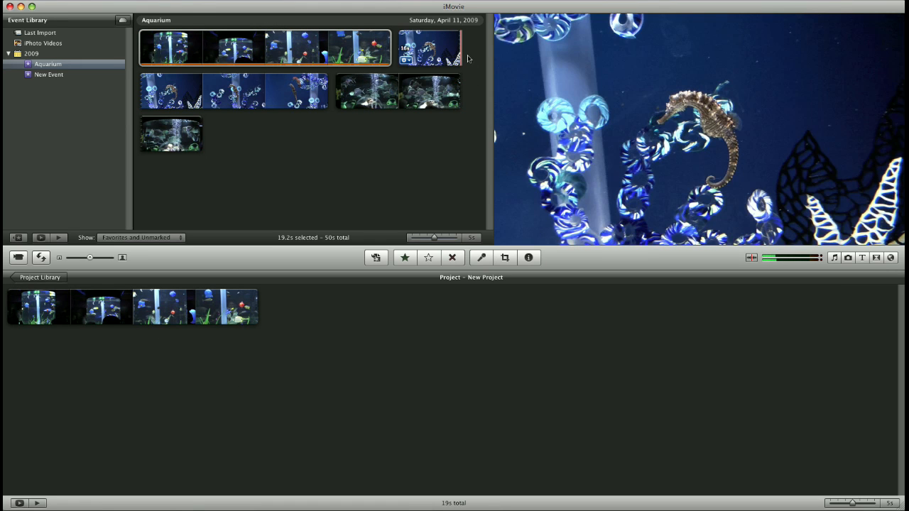
{"action": "left_click", "coordinate": [441, 45]}
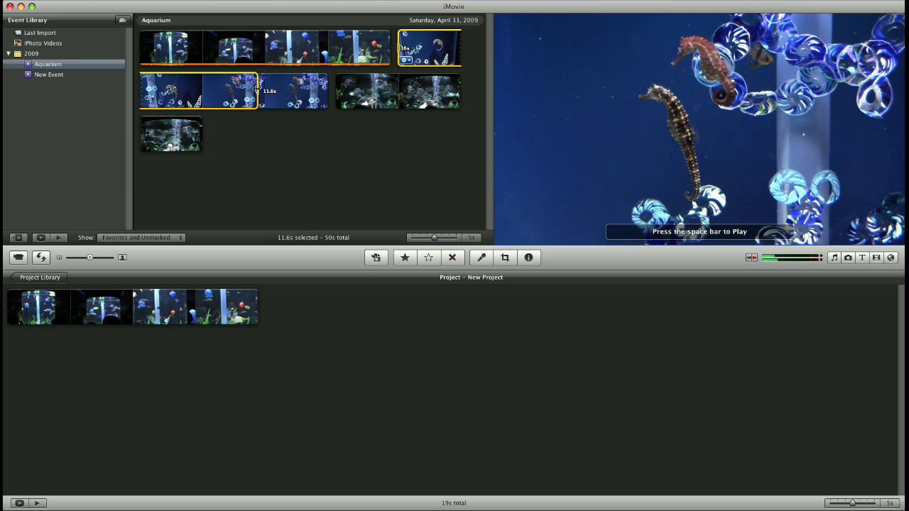
{"action": "left_click_drag", "start_coordinate": [255, 91], "coordinate": [267, 91]}
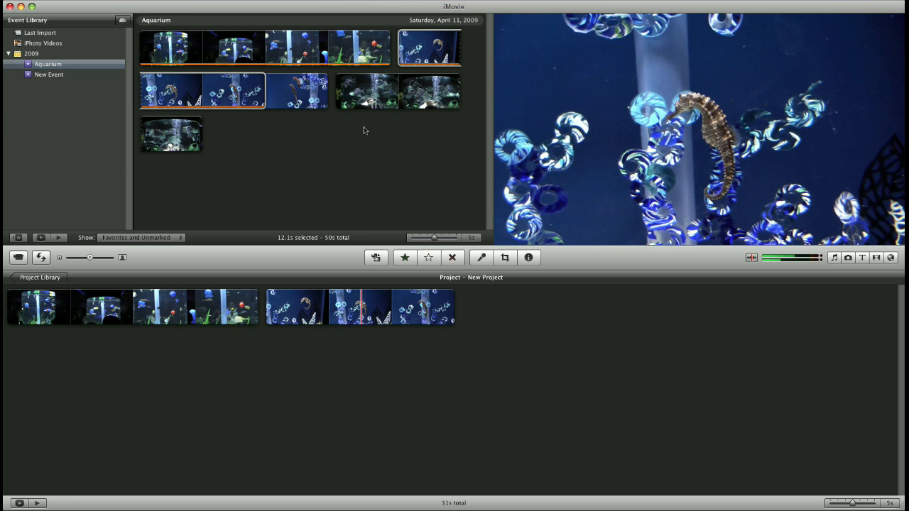
{"action": "left_click", "coordinate": [398, 91]}
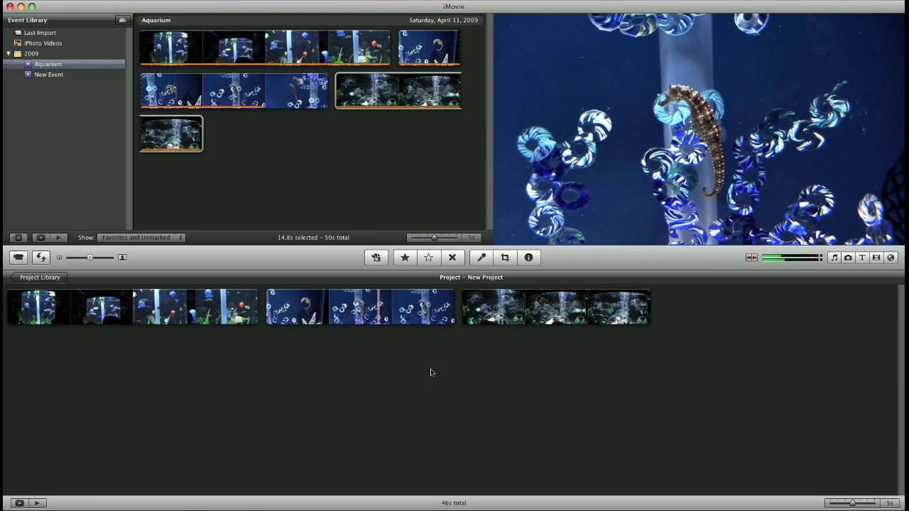
{"action": "mouse_move", "coordinate": [648, 395]}
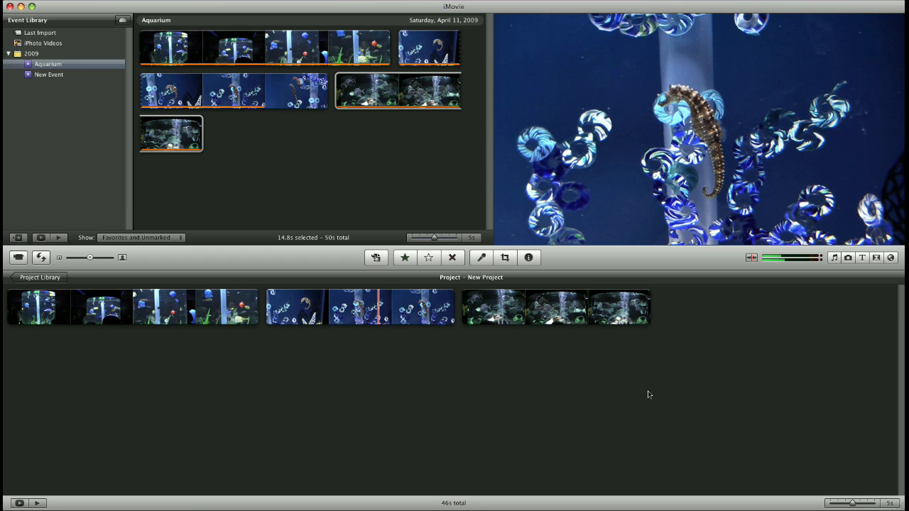
{"action": "mouse_move", "coordinate": [772, 397]}
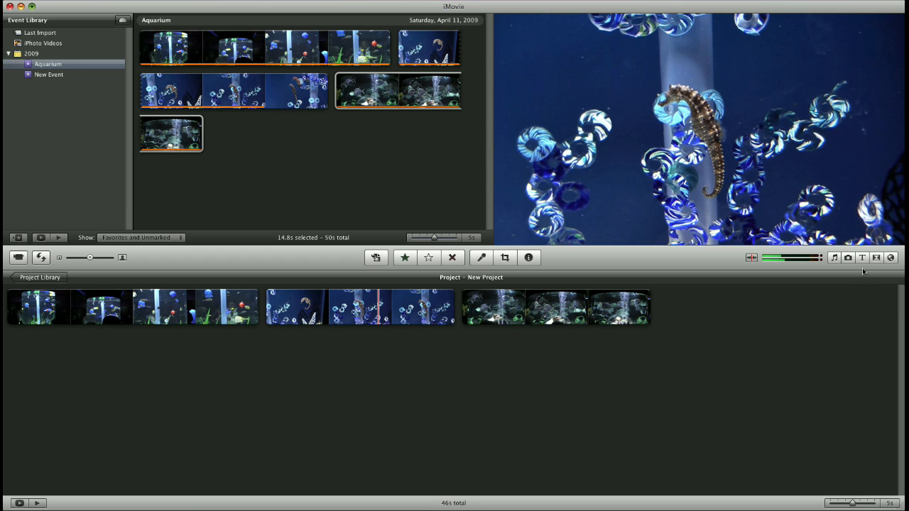
{"action": "mouse_move", "coordinate": [862, 257]}
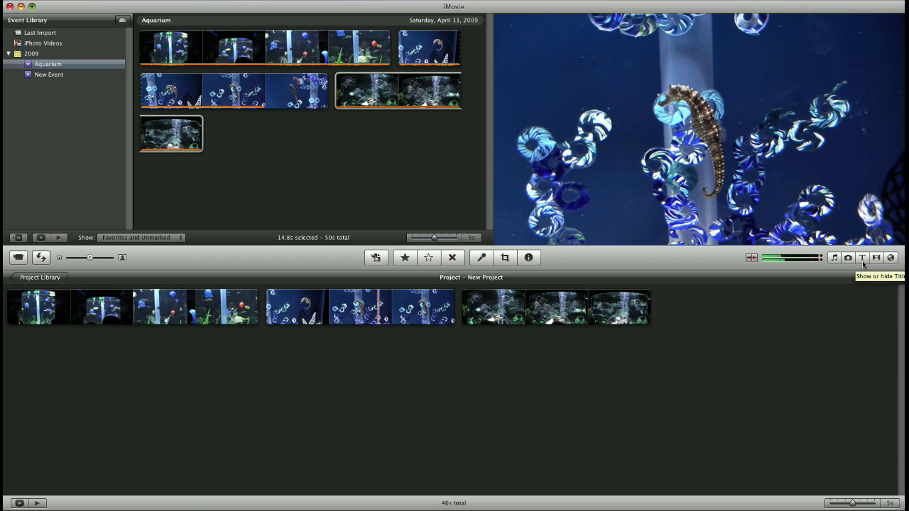
Browse the Titles collection for a style to use over the opening clip
{"action": "left_click", "coordinate": [860, 257]}
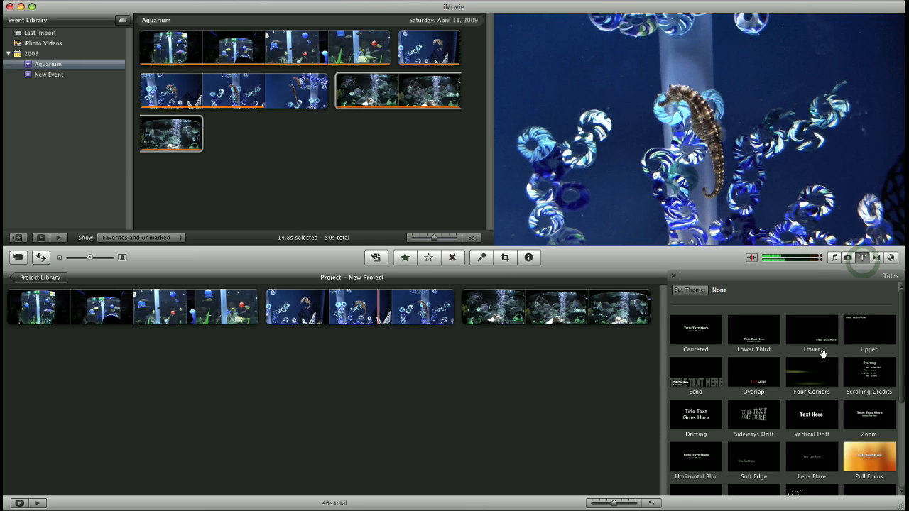
{"action": "scroll", "scroll_direction": "down", "scroll_amount": 3}
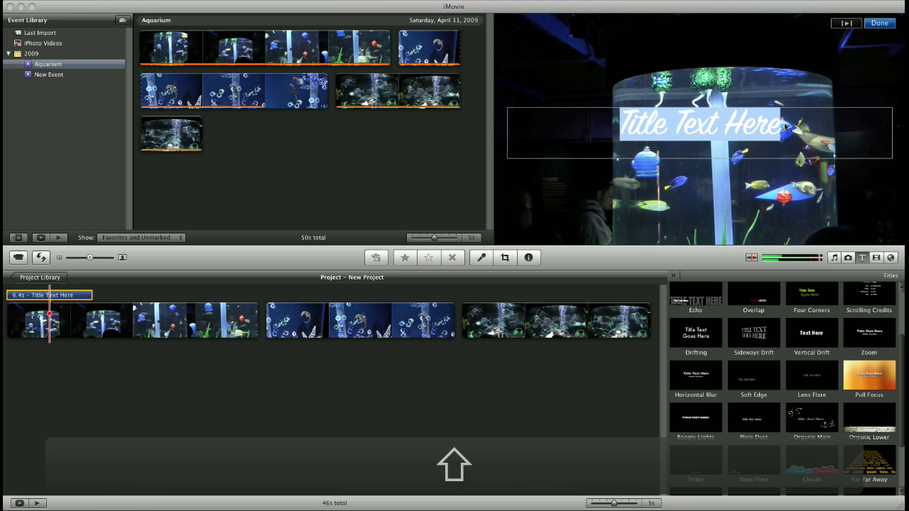
Replace the placeholder title text with 'Aquarium'
{"action": "type", "text": "Auq"}
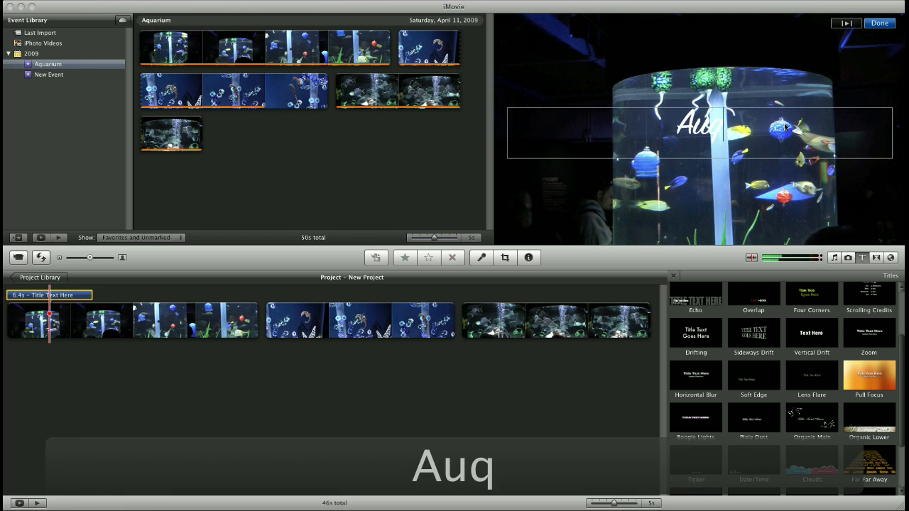
{"action": "type", "text": "Aquarium"}
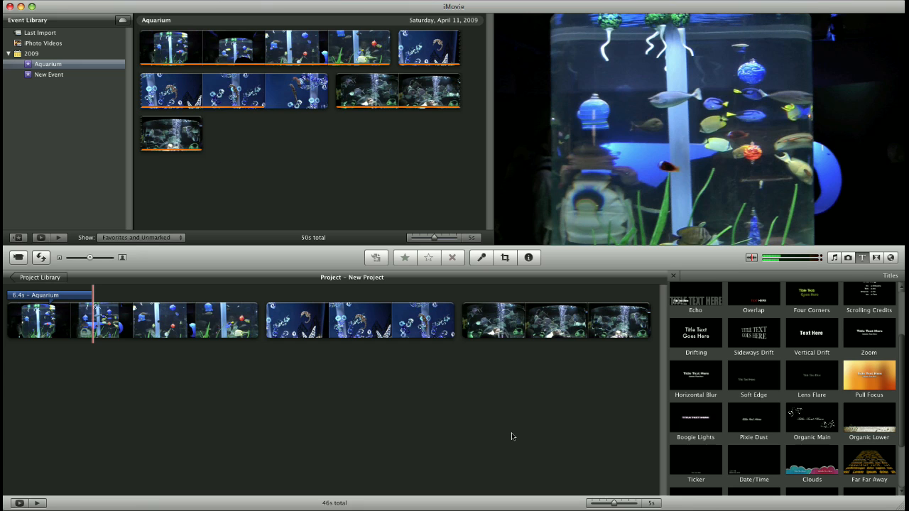
{"action": "mouse_move", "coordinate": [846, 263]}
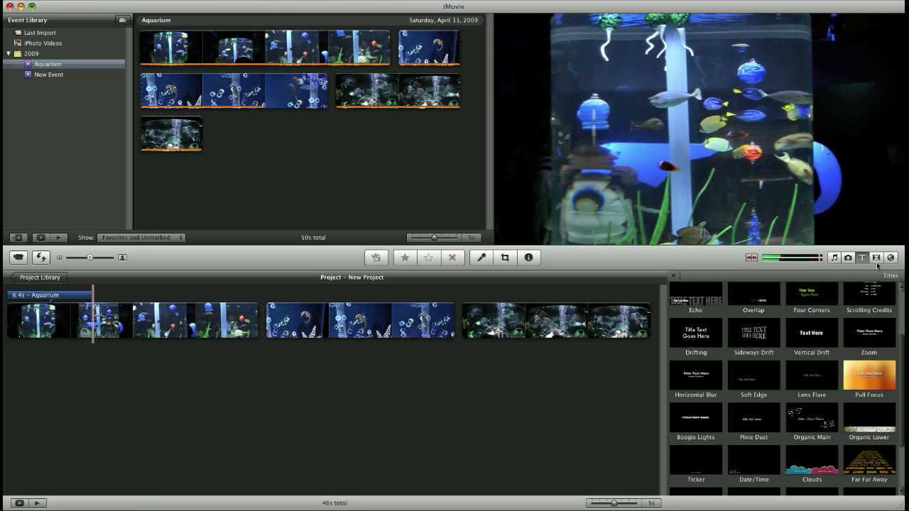
{"action": "mouse_move", "coordinate": [876, 258]}
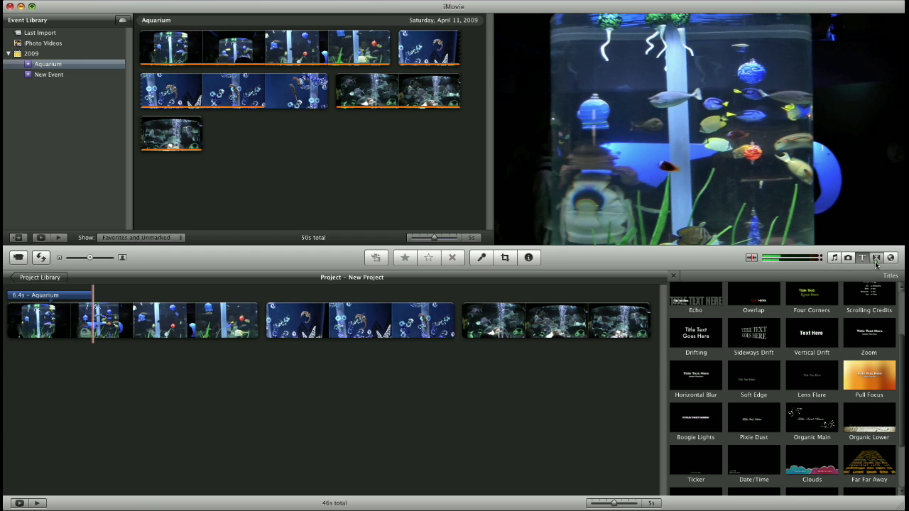
Show the Transitions collection for placing between the clip groups
{"action": "left_click", "coordinate": [876, 259]}
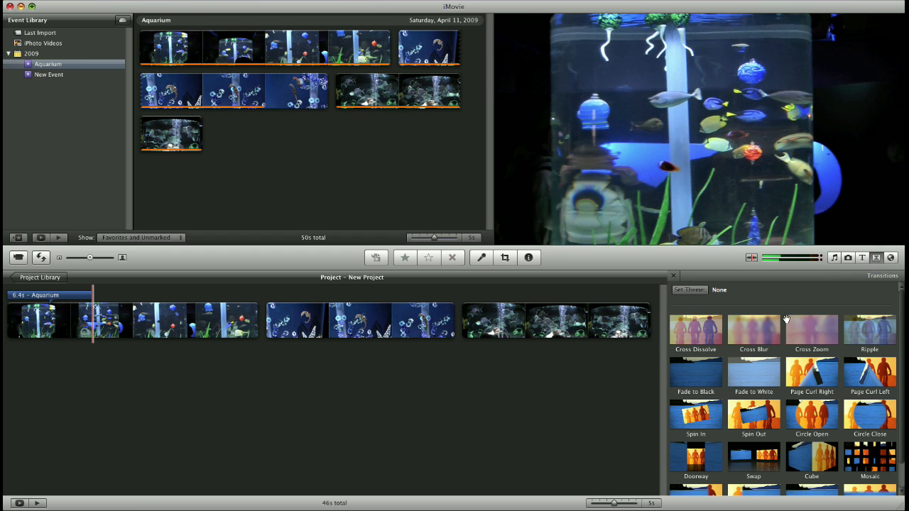
{"action": "mouse_move", "coordinate": [869, 325]}
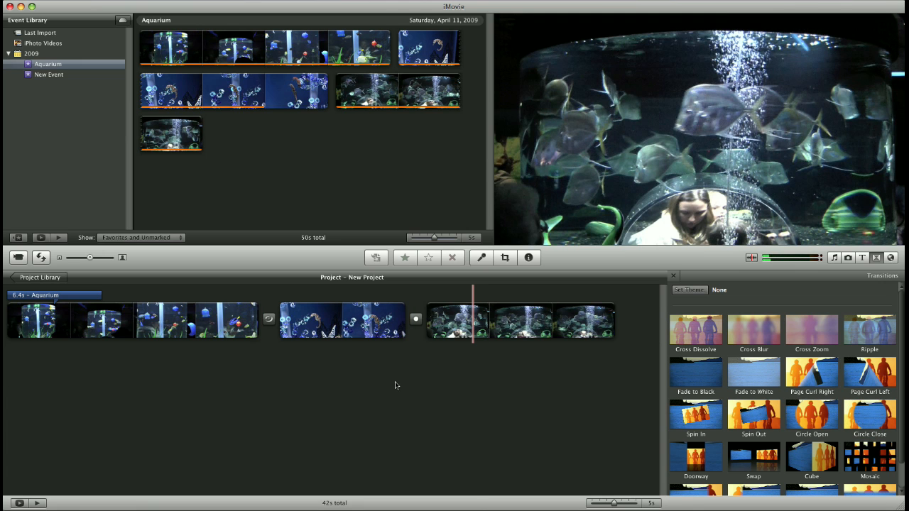
{"action": "mouse_move", "coordinate": [202, 369]}
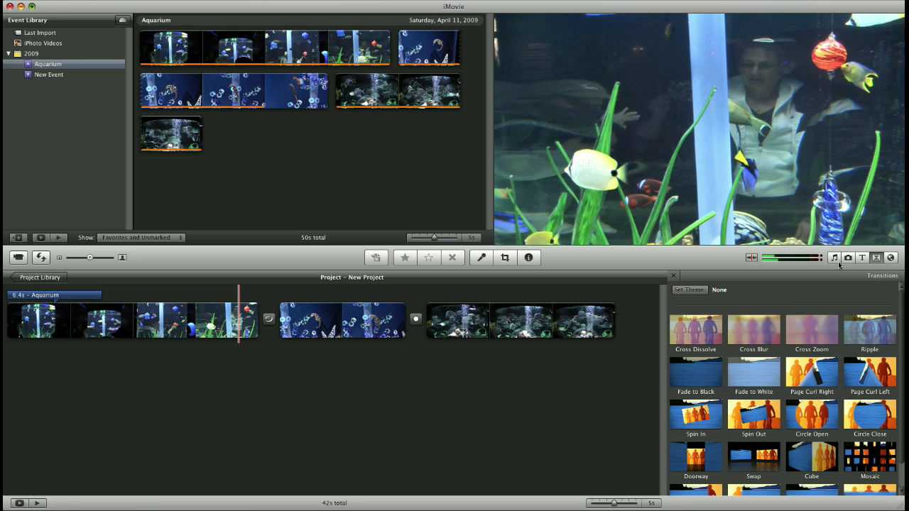
{"action": "mouse_move", "coordinate": [835, 258]}
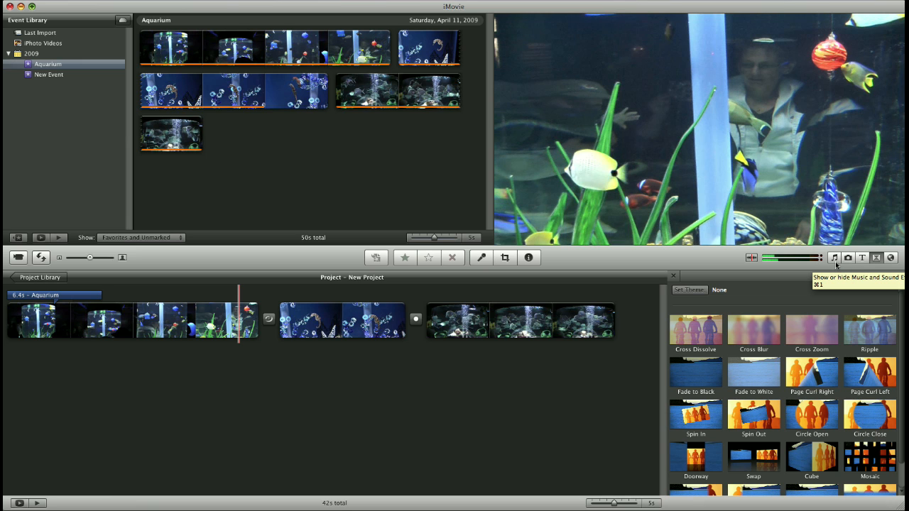
Pick Seagulls.caf from the iLife Sound Effects Animals folder
{"action": "left_click", "coordinate": [835, 257]}
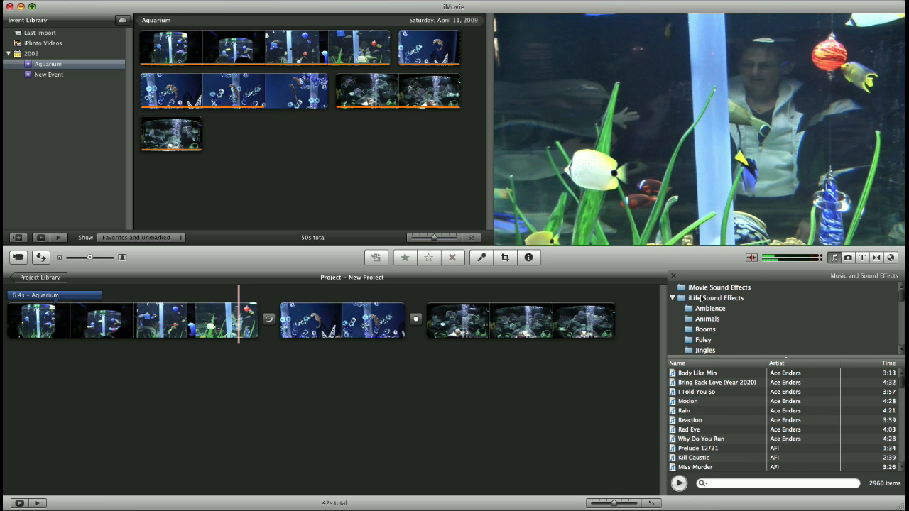
{"action": "left_click", "coordinate": [715, 298]}
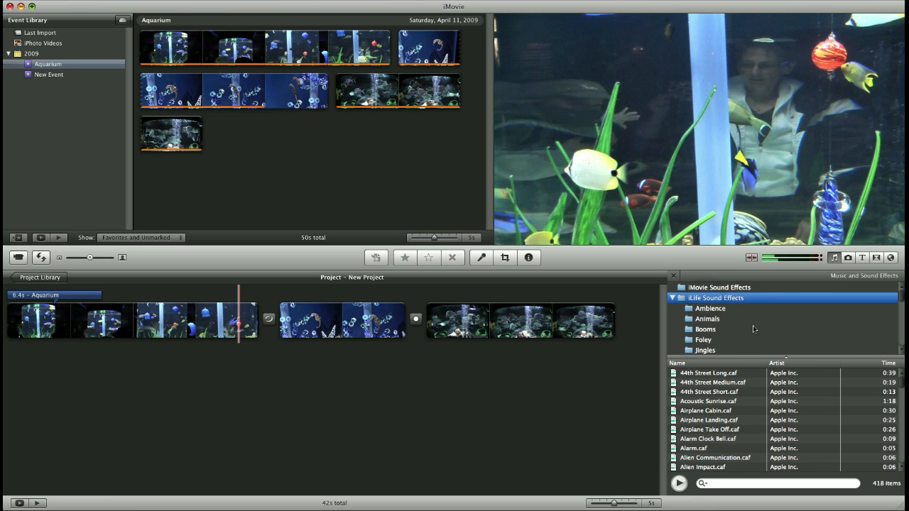
{"action": "mouse_move", "coordinate": [724, 321]}
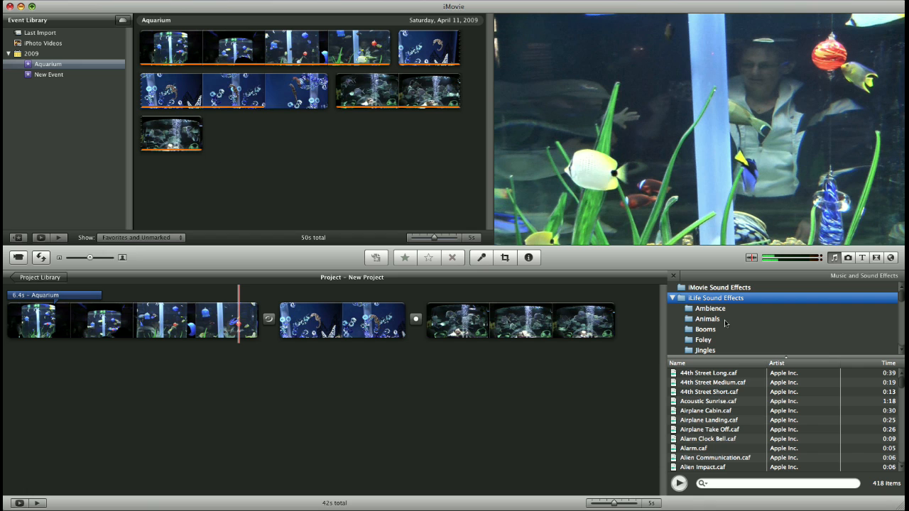
{"action": "left_click", "coordinate": [707, 318]}
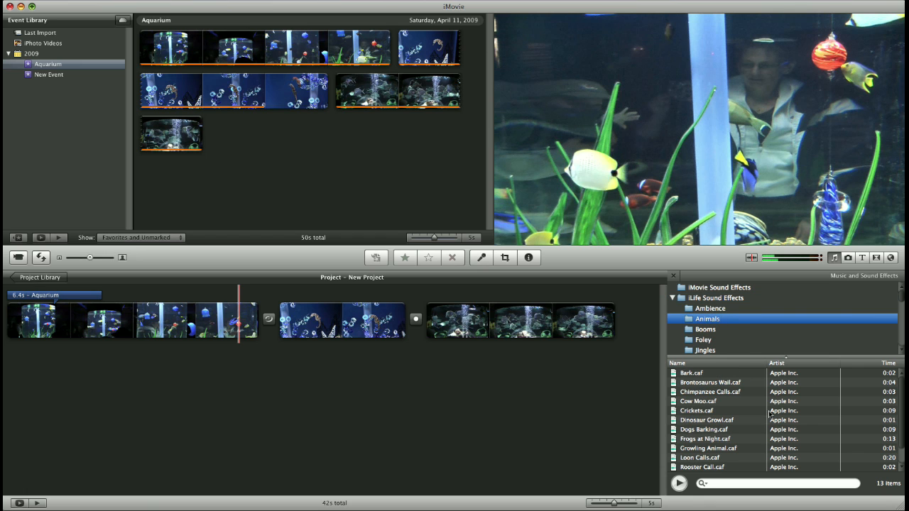
{"action": "scroll", "scroll_direction": "down", "scroll_amount": 3}
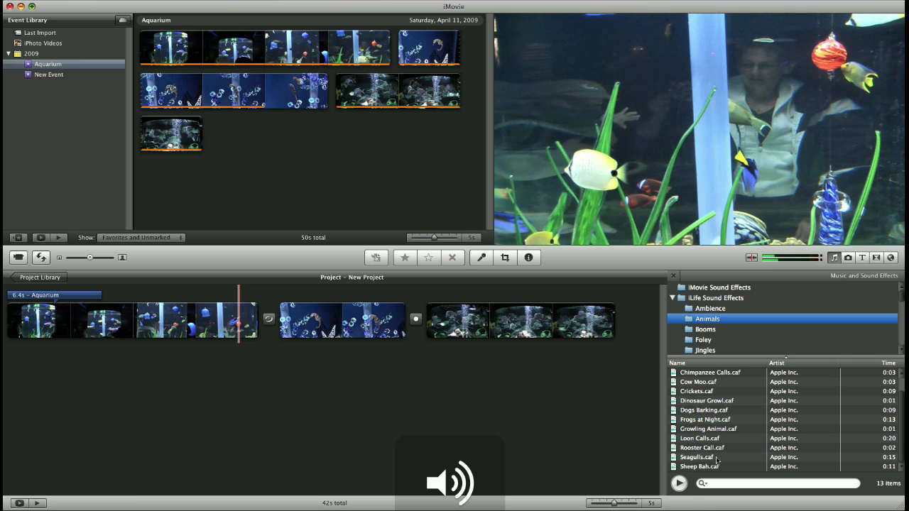
{"action": "left_click", "coordinate": [710, 458]}
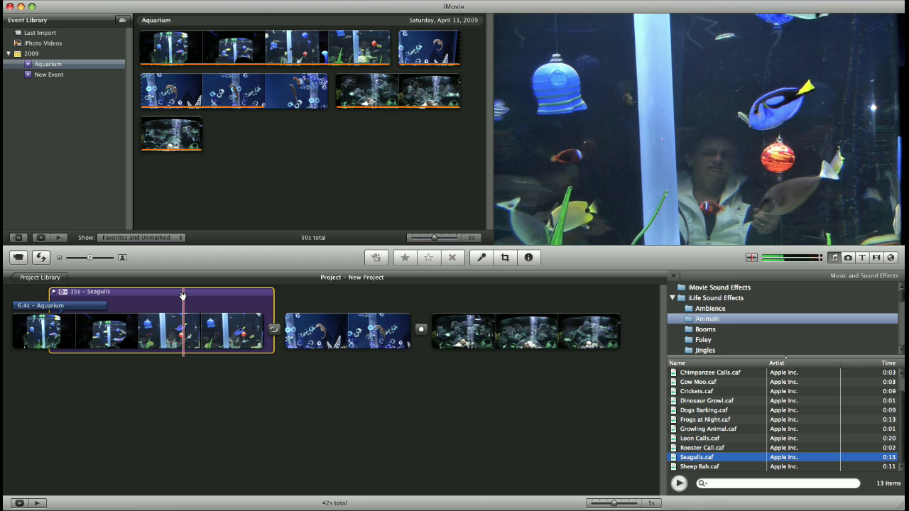
Review the Seagulls clip's volume and fade settings in the Inspector's Audio panel
{"action": "left_click", "coordinate": [528, 257]}
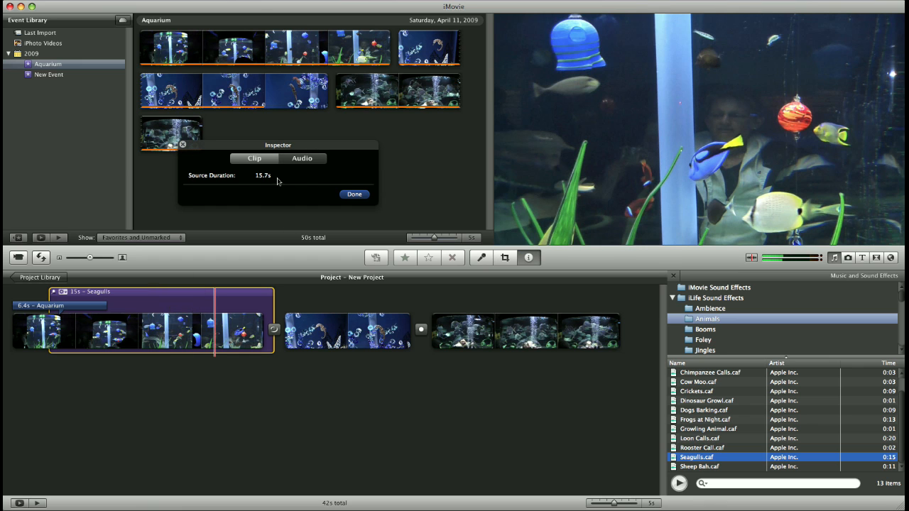
{"action": "left_click", "coordinate": [301, 157]}
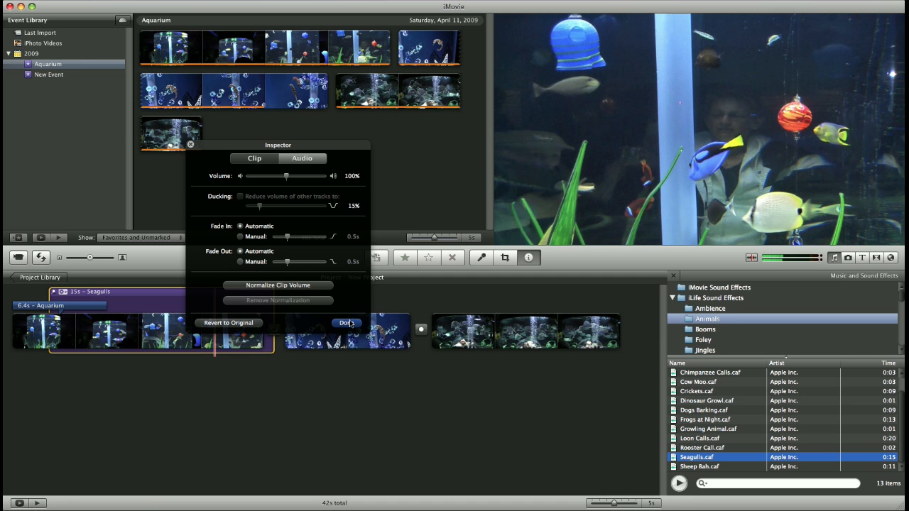
{"action": "left_click", "coordinate": [346, 322]}
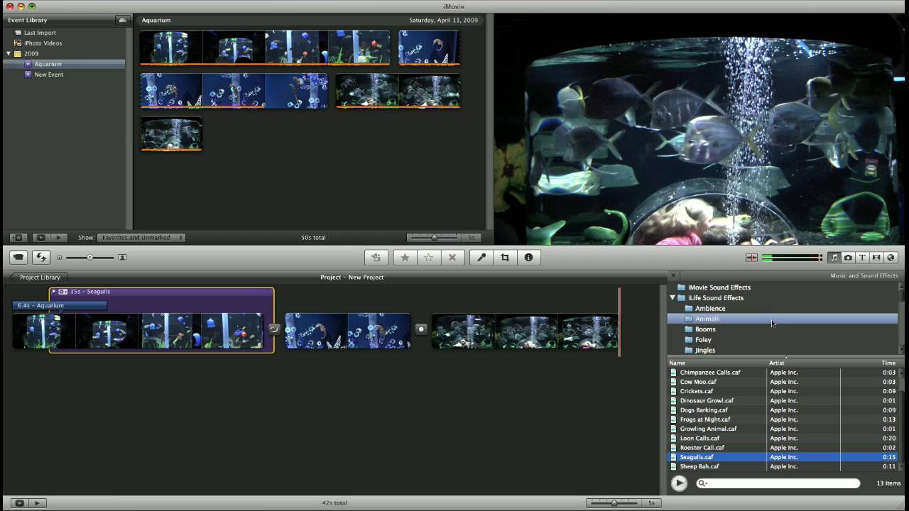
{"action": "mouse_move", "coordinate": [773, 317]}
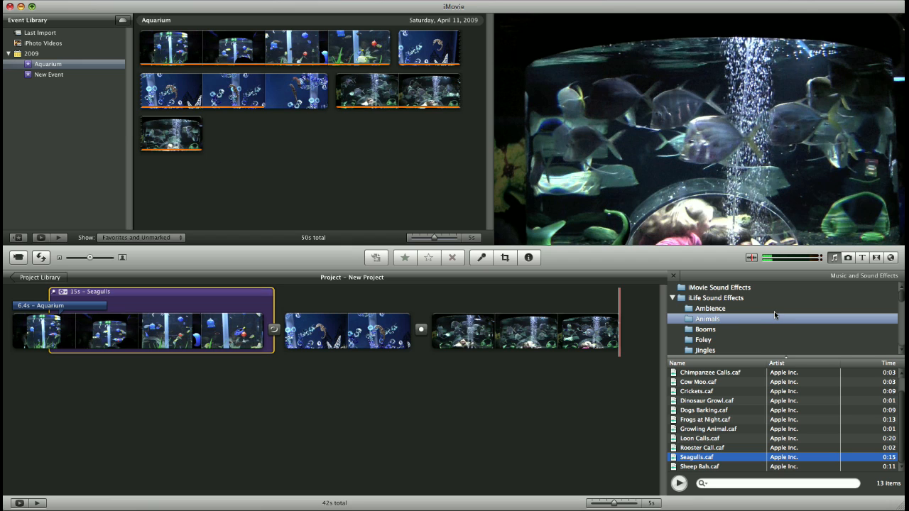
List the iTunes library songs in the Music and Sound Effects browser
{"action": "scroll", "scroll_direction": "down", "scroll_amount": 3}
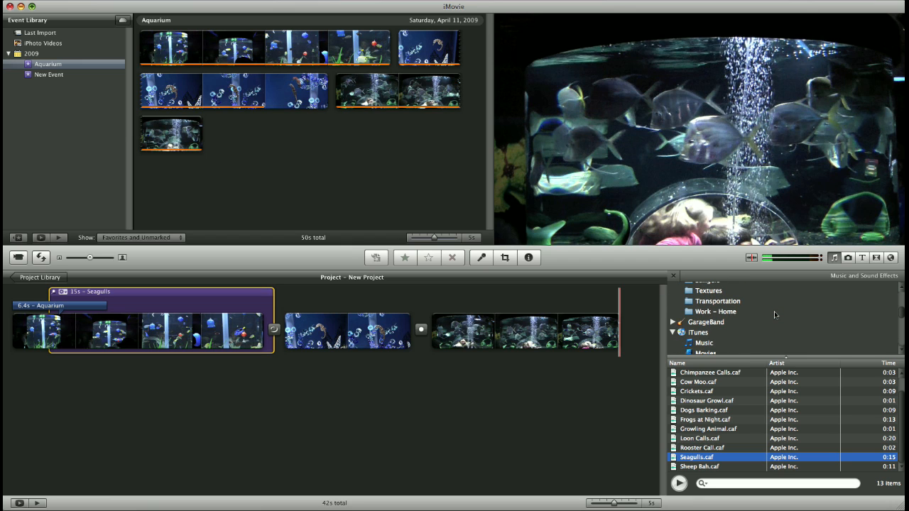
{"action": "left_click", "coordinate": [698, 332]}
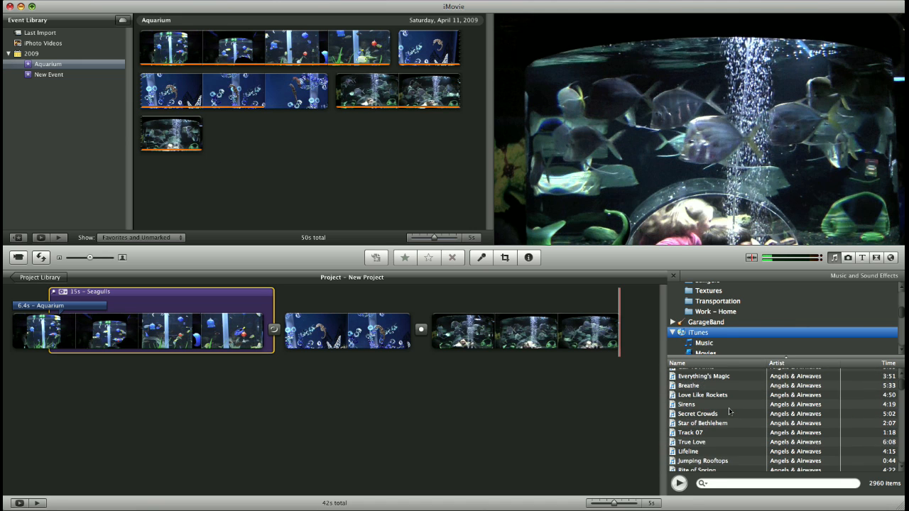
{"action": "scroll", "scroll_direction": "down", "scroll_amount": 3}
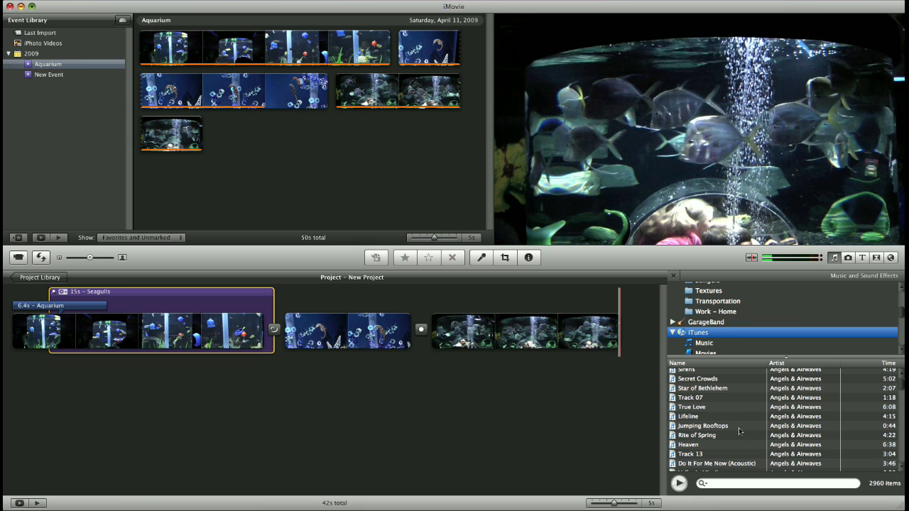
{"action": "mouse_move", "coordinate": [735, 437]}
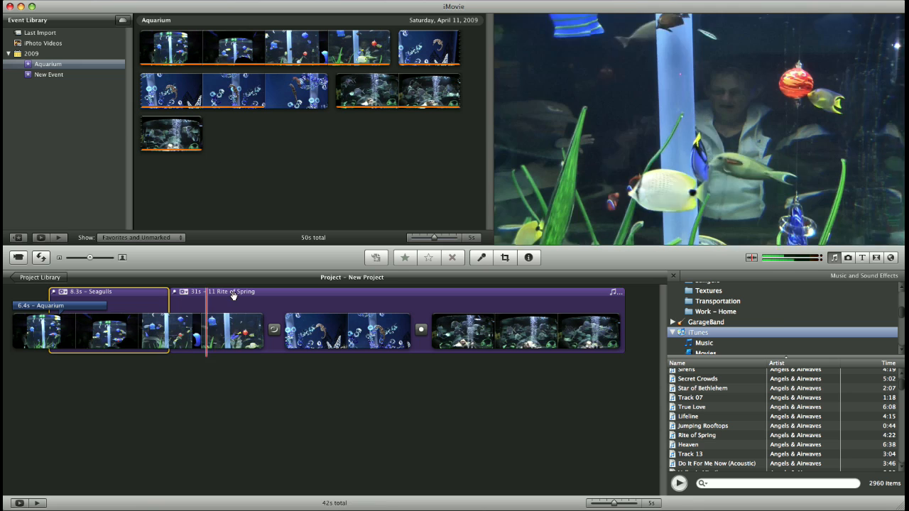
Review the Rite of Spring background song's audio settings in the Inspector
{"action": "left_click", "coordinate": [528, 257]}
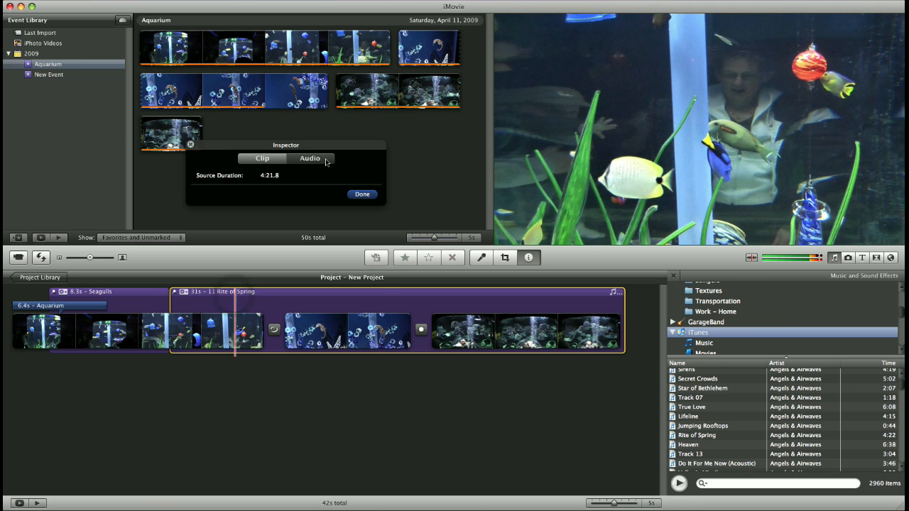
{"action": "left_click", "coordinate": [309, 157]}
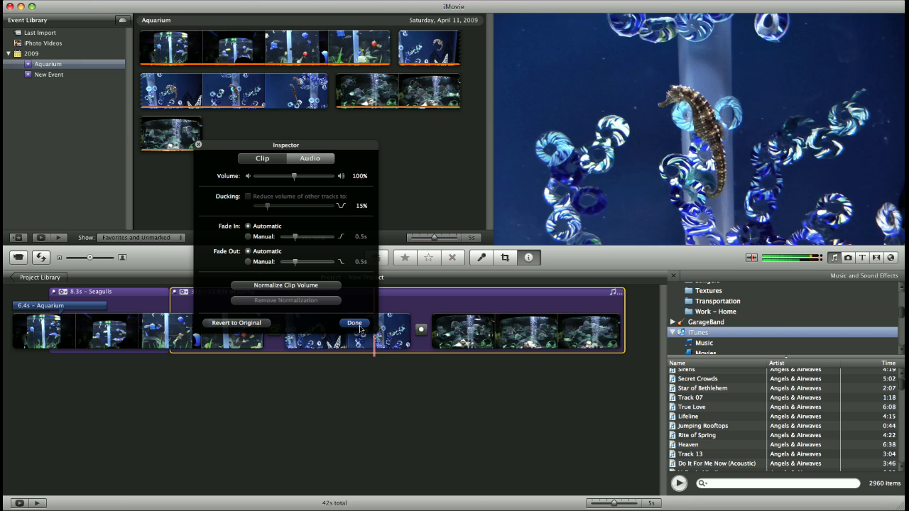
{"action": "left_click", "coordinate": [355, 324]}
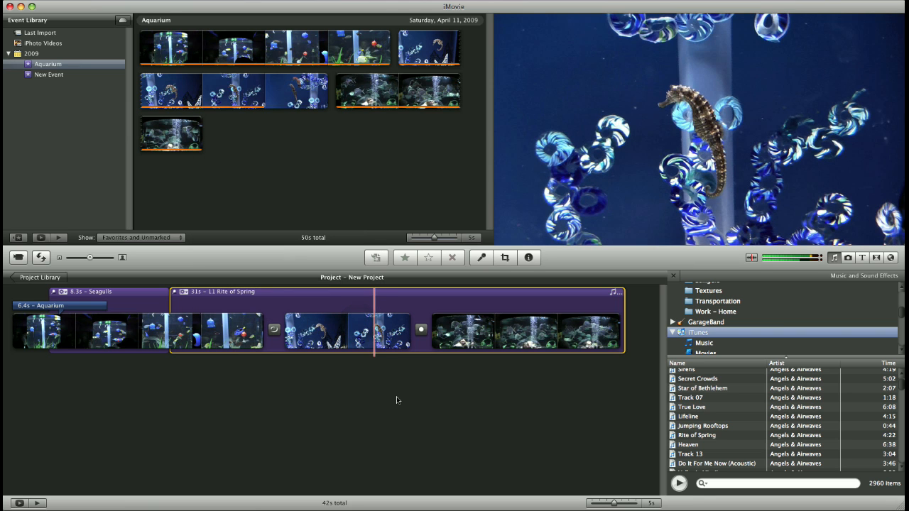